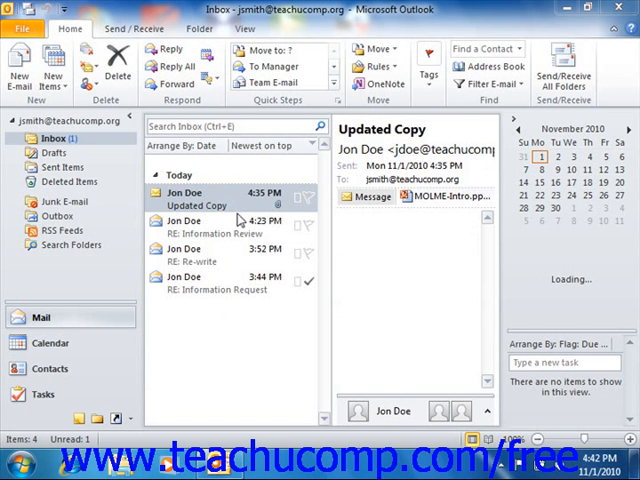
mouse_move(245, 190)
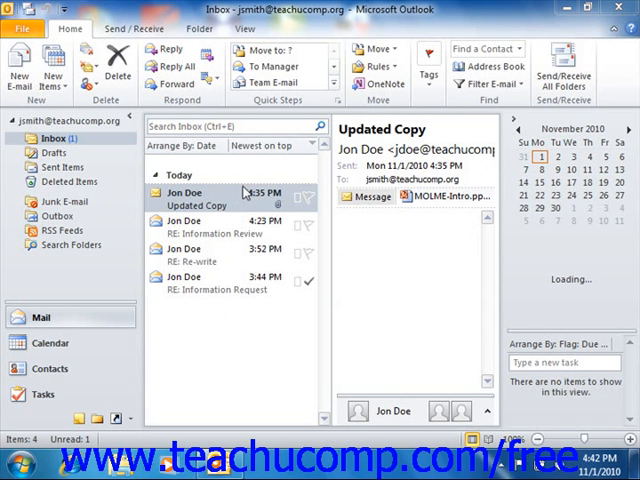
mouse_move(245, 198)
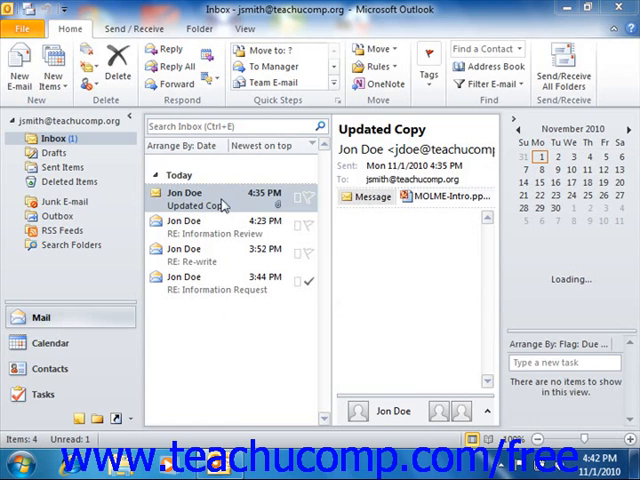
Step: Open Jon Doe's 'Updated Copy' email in its own message window
double_click(210, 197)
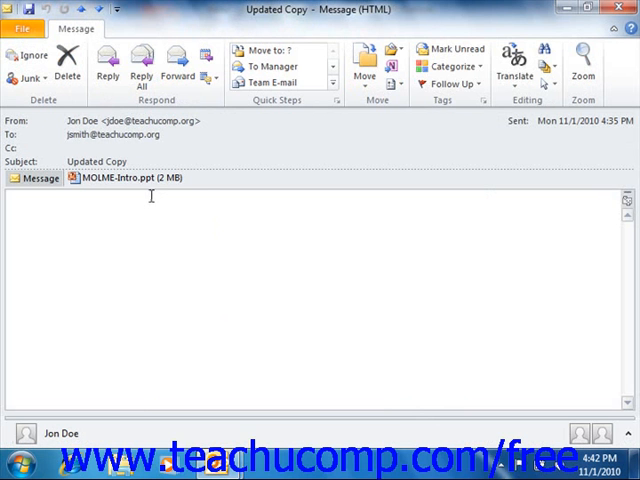
mouse_move(146, 186)
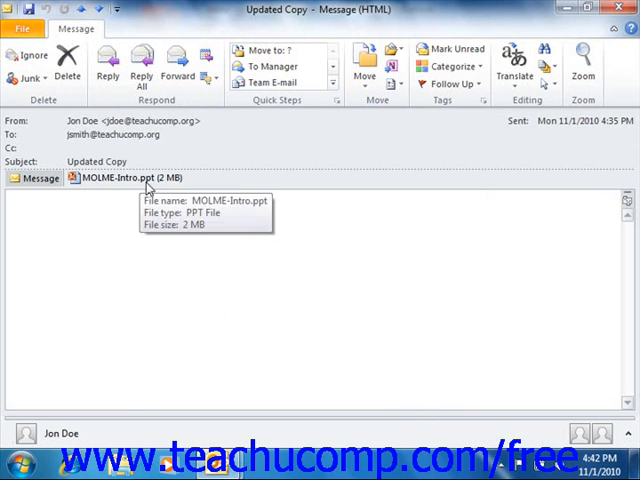
mouse_move(145, 188)
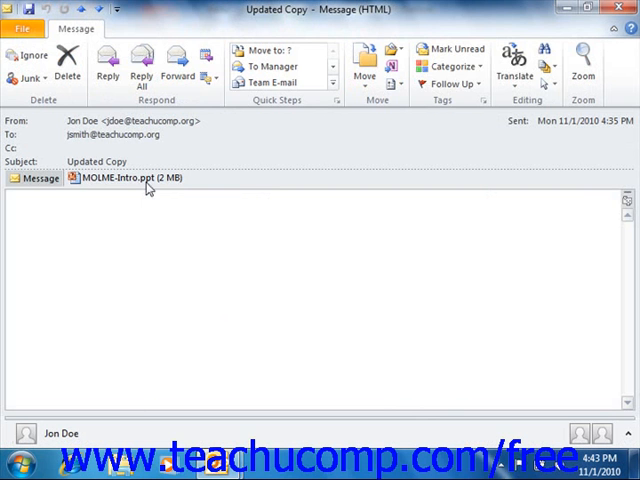
mouse_move(152, 191)
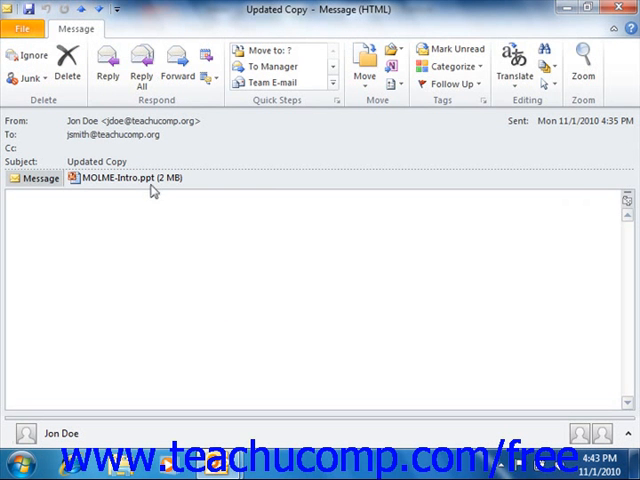
Step: Preview the MOLME-Intro.ppt attachment inside the message, revealing the Attachment Tools Open and Save As buttons
left_click(128, 178)
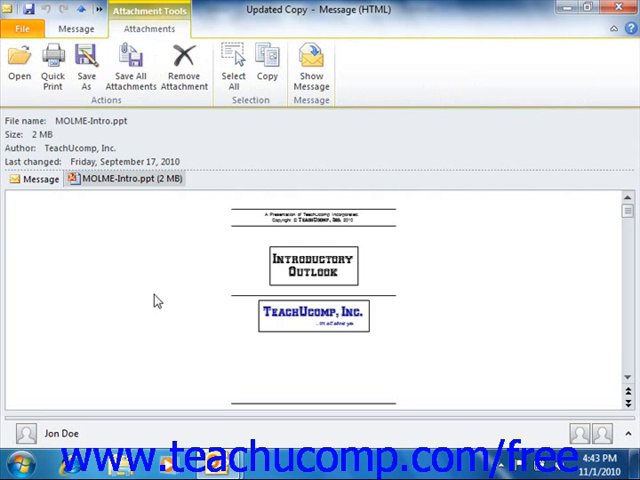
mouse_move(180, 317)
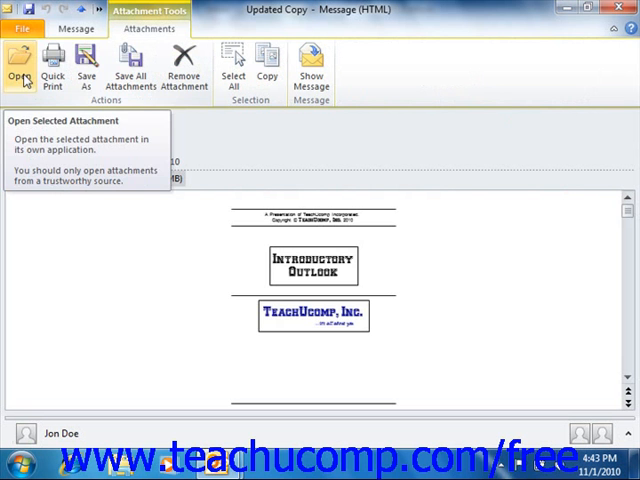
mouse_move(86, 67)
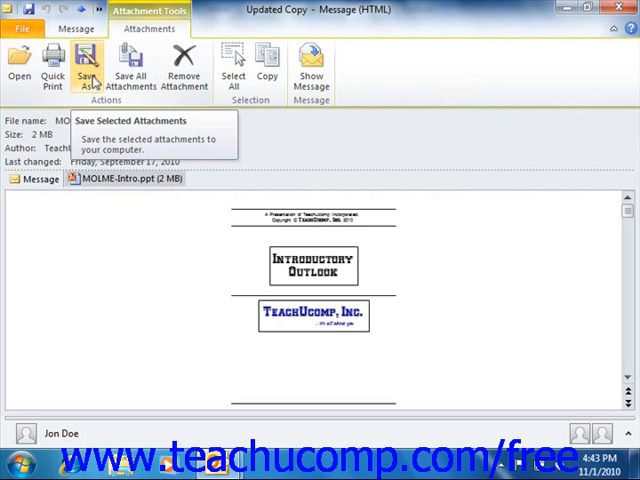
mouse_move(94, 84)
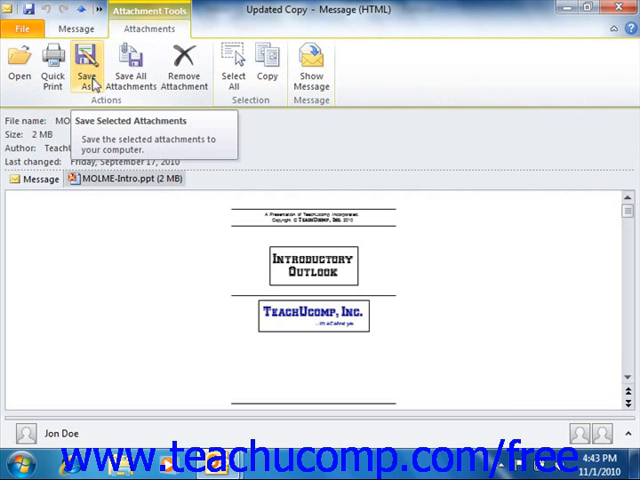